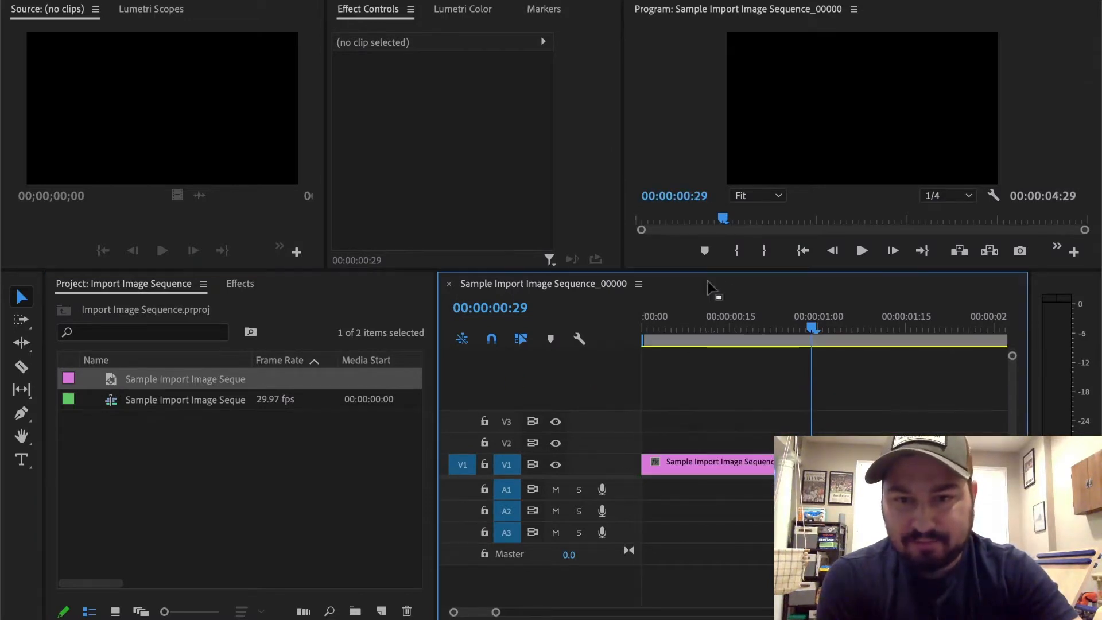
Select the PSD still item in the Project panel and delete it.
{"action": "left_click", "coordinate": [819, 341]}
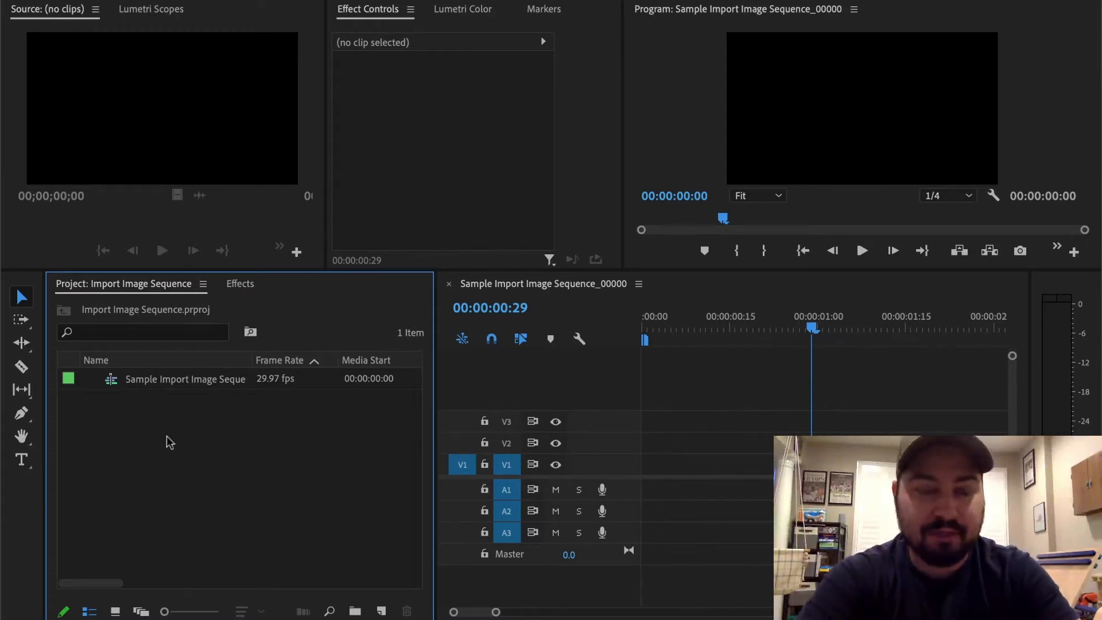
{"action": "mouse_move", "coordinate": [176, 444]}
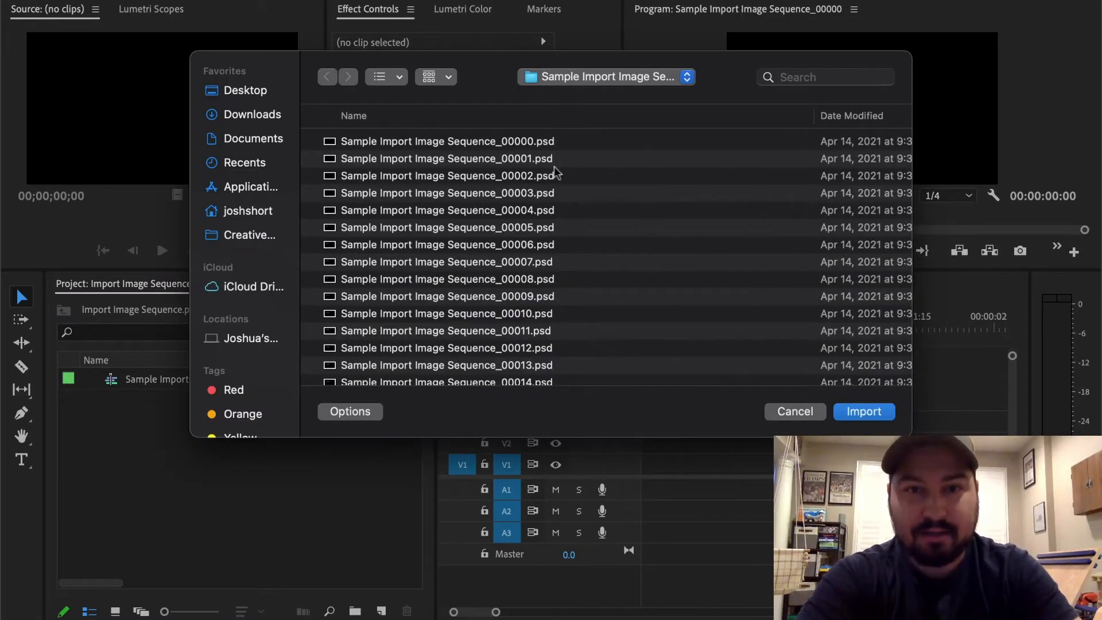
{"action": "mouse_move", "coordinate": [517, 144]}
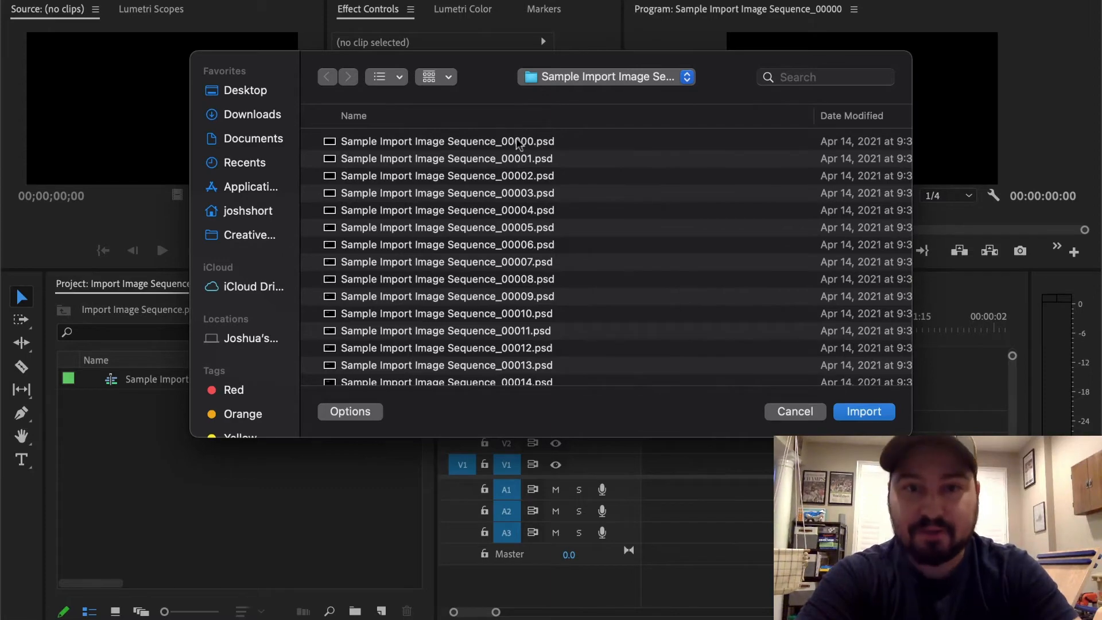
Select Sample Import Image Sequence_00000.psd in the import file browser.
{"action": "left_click", "coordinate": [448, 141]}
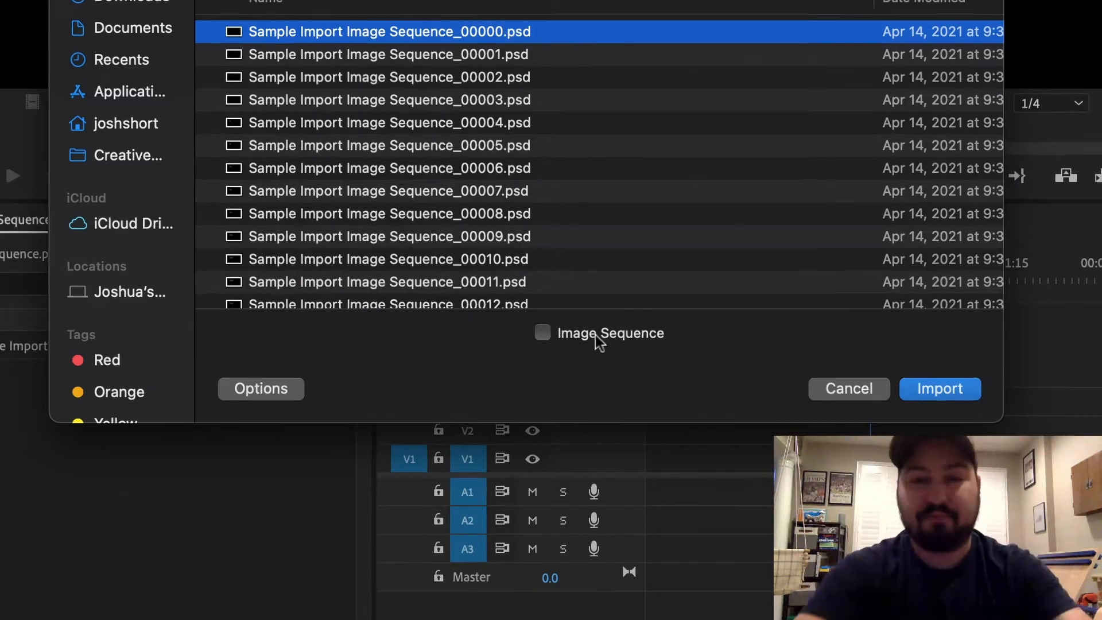
Import the numbered PSD frames with the Image Sequence option enabled.
{"action": "left_click", "coordinate": [542, 332]}
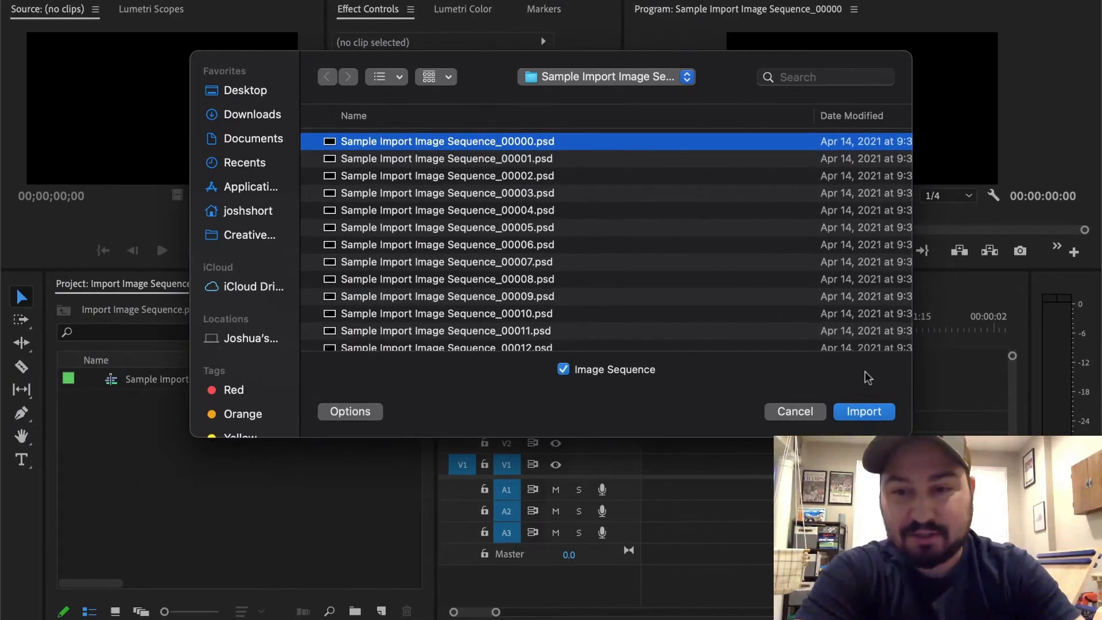
{"action": "left_click", "coordinate": [864, 411]}
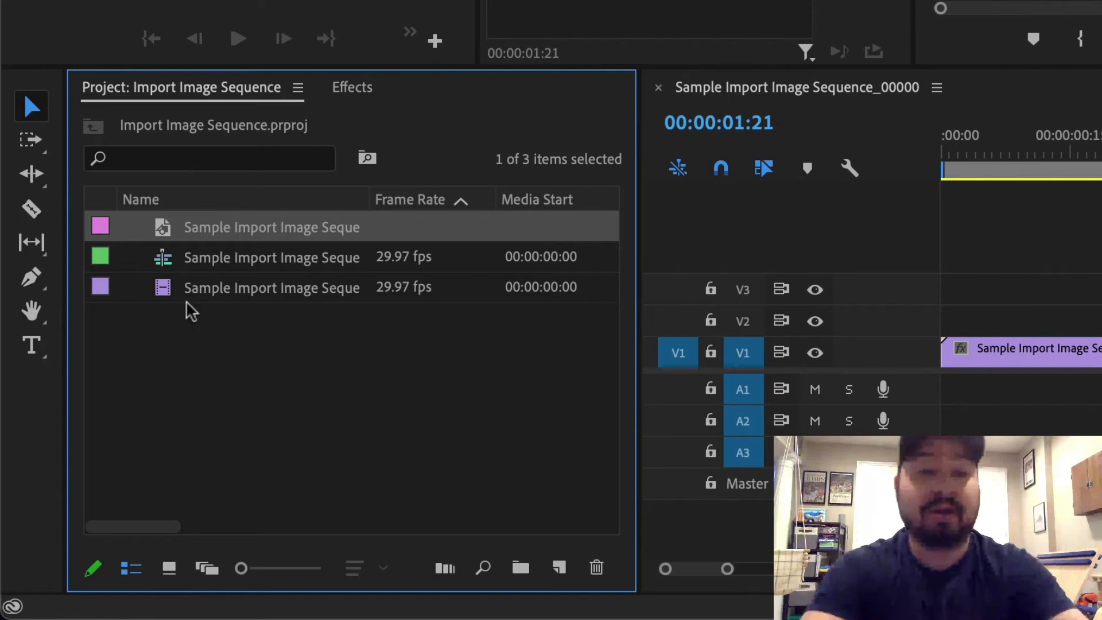
{"action": "left_click", "coordinate": [270, 287]}
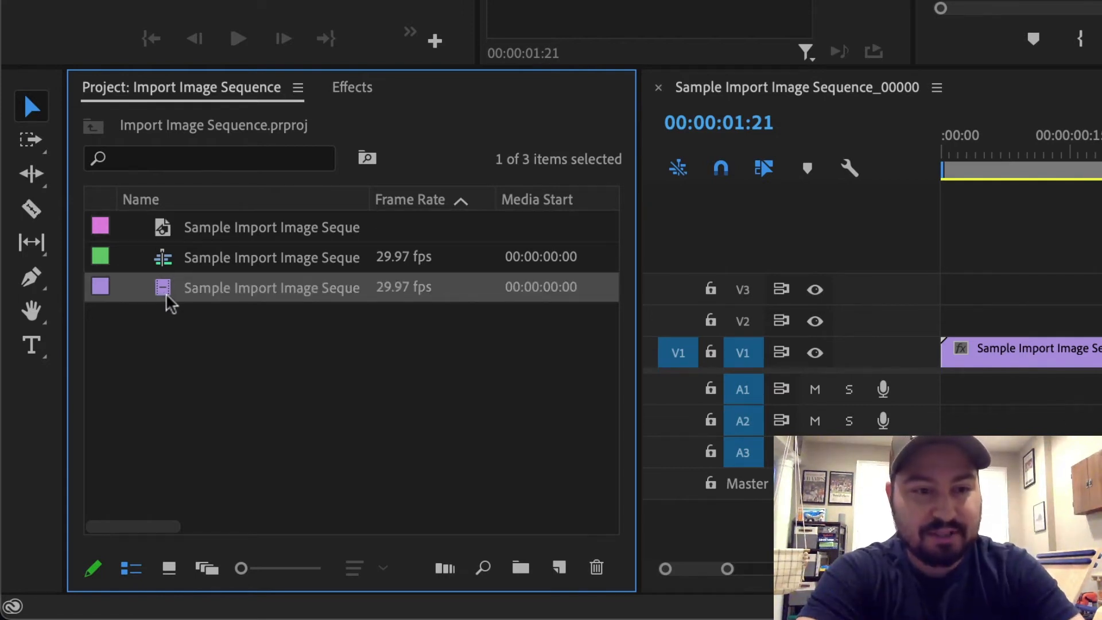
{"action": "mouse_move", "coordinate": [172, 211]}
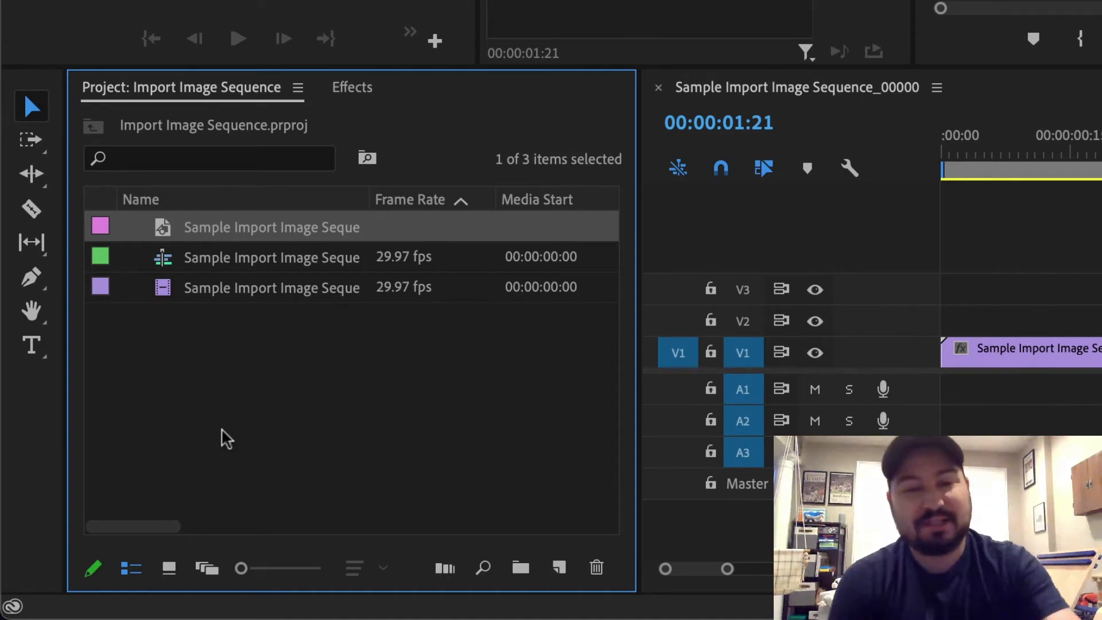
{"action": "mouse_move", "coordinate": [165, 246]}
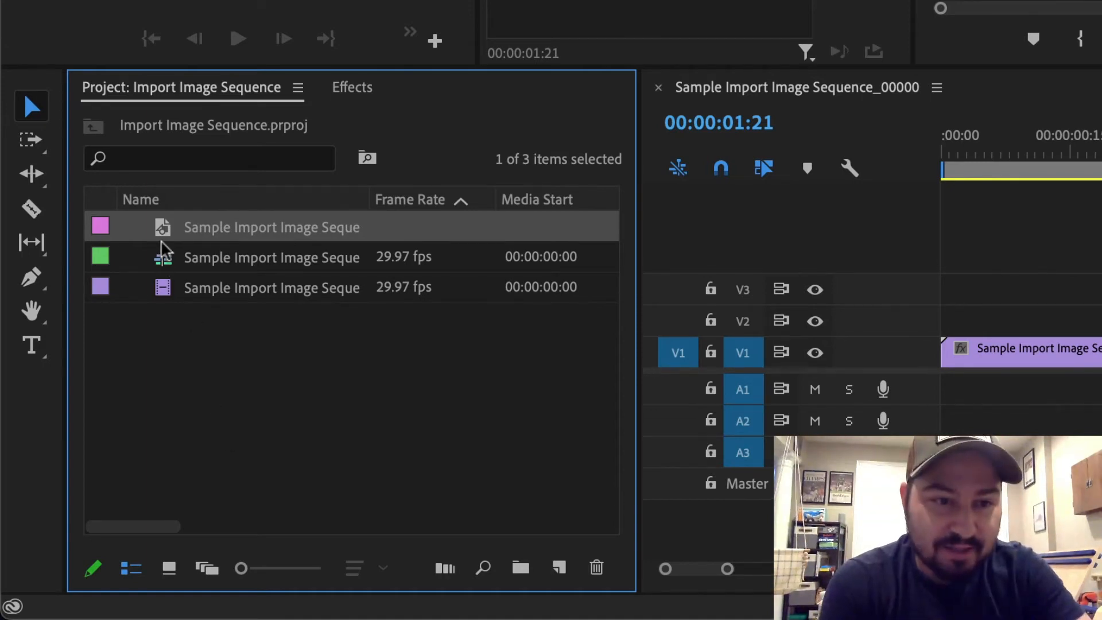